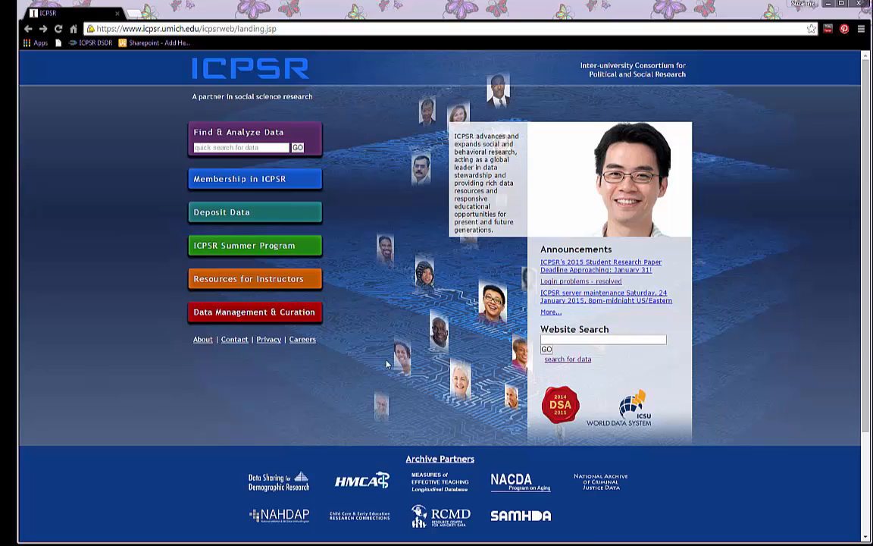
pyautogui.moveTo(402, 141)
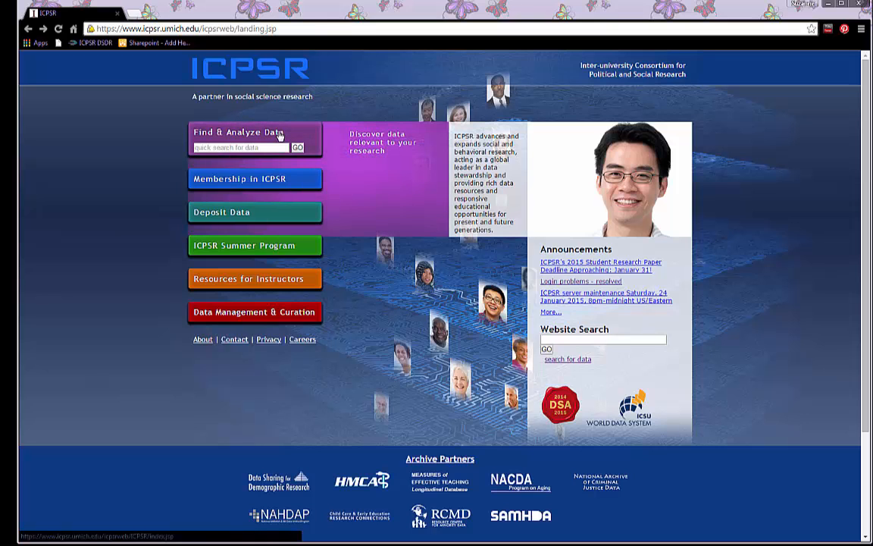
# Step: Navigate from Find & Analyze Data through Restricted Data to My Restricted Data Applications
pyautogui.click(239, 132)
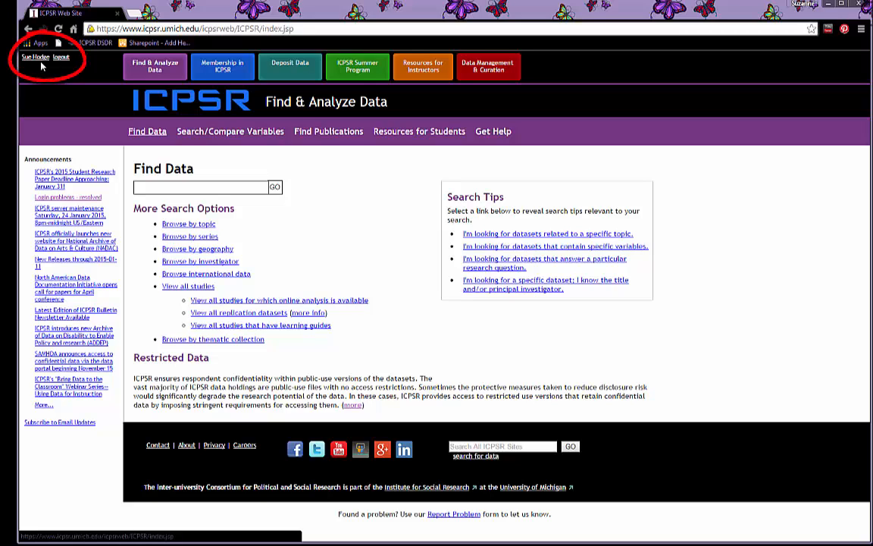
pyautogui.moveTo(342, 369)
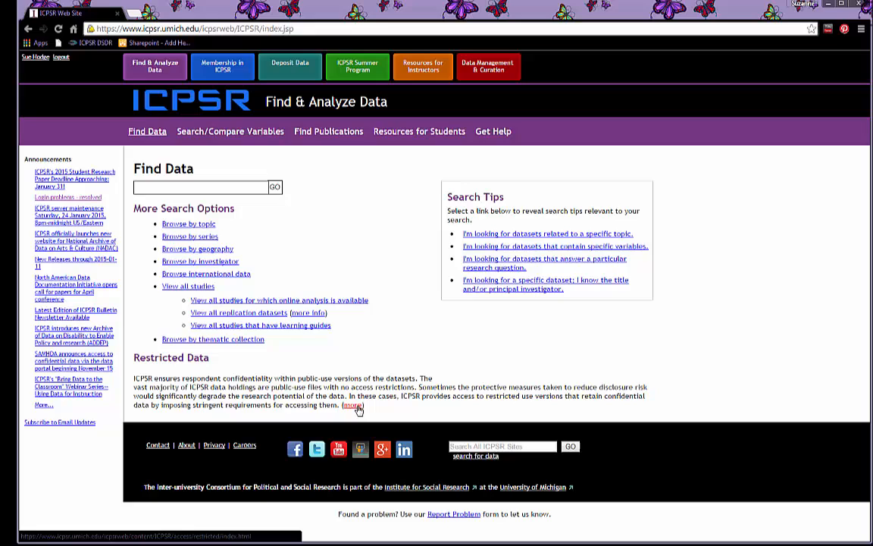
pyautogui.click(348, 403)
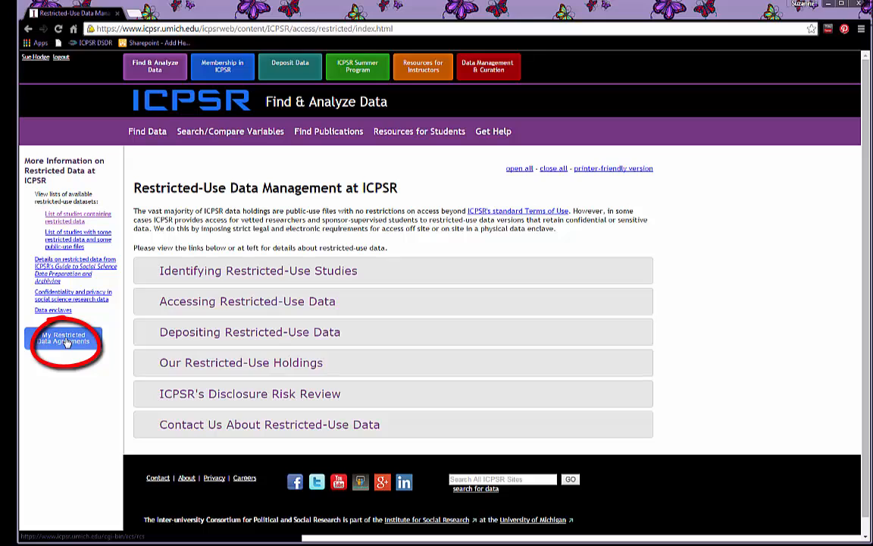
pyautogui.click(64, 337)
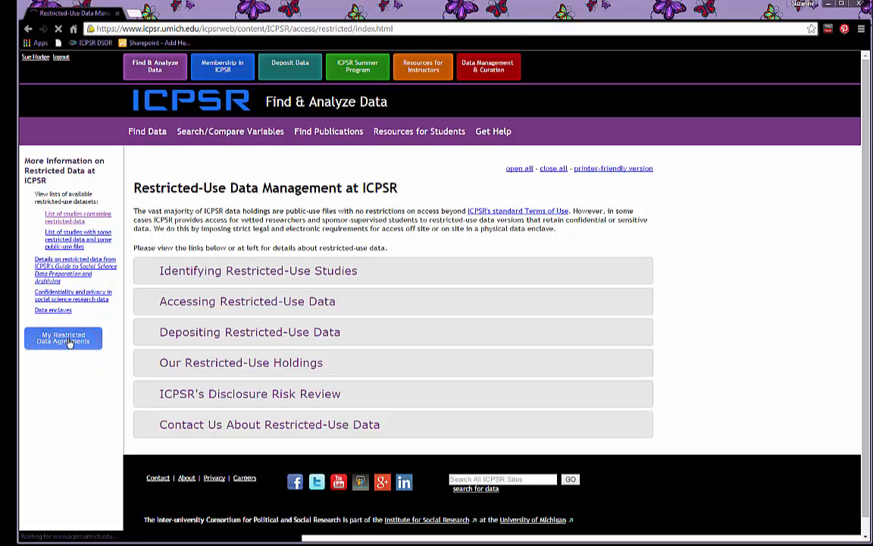
# Step: Load the IDARS Requests Needing Work page listing Untitled Project request #23444
pyautogui.click(63, 339)
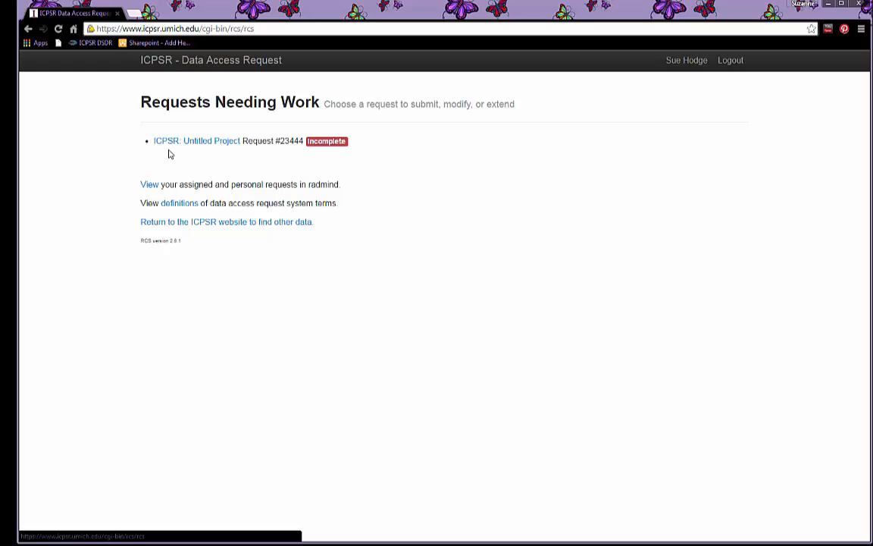
pyautogui.moveTo(160, 159)
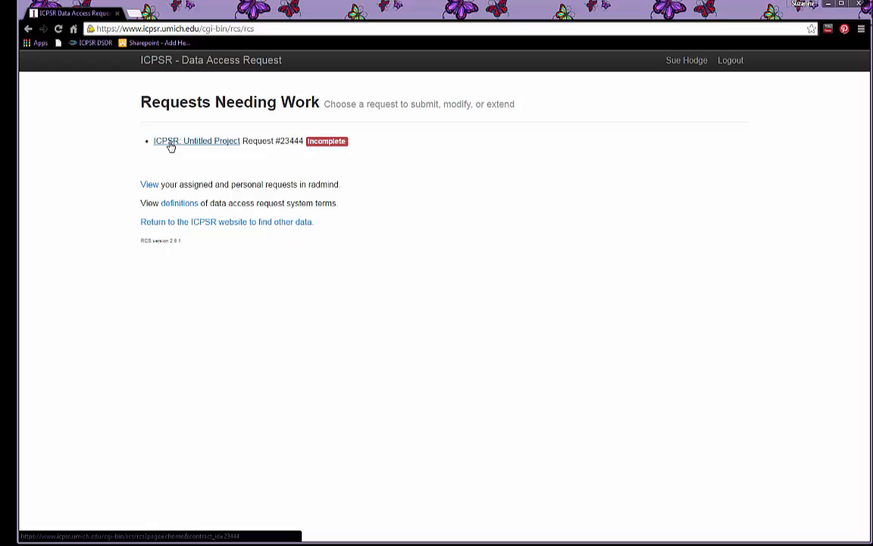
# Step: Open the Untitled Project request #23444 and head to its Investigator Information section
pyautogui.click(197, 141)
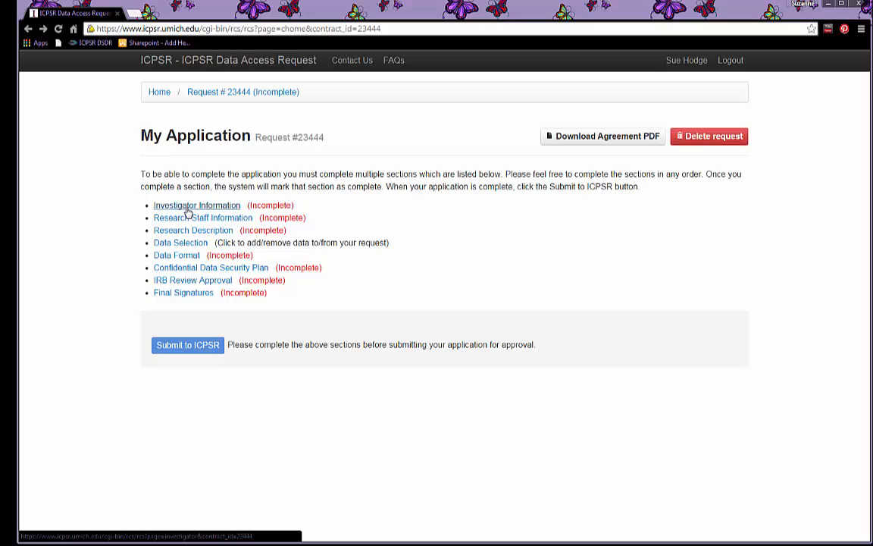
pyautogui.moveTo(182, 211)
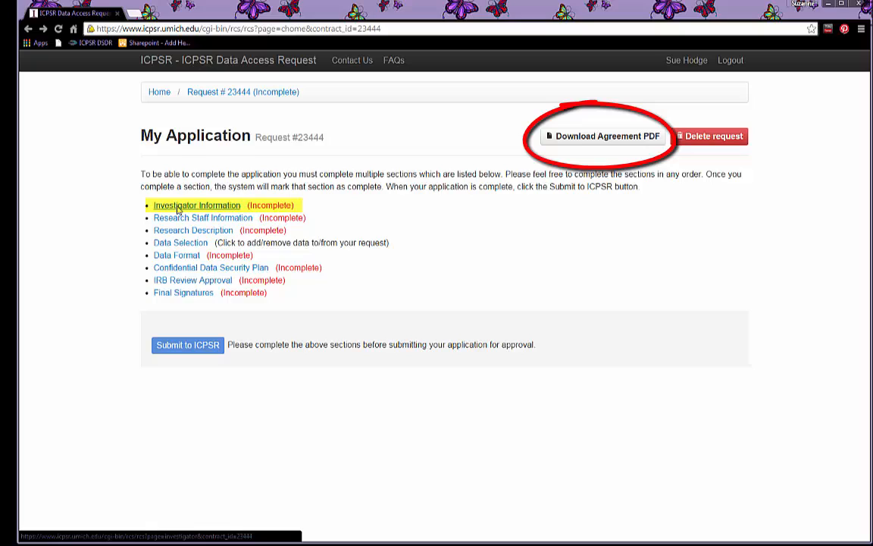
pyautogui.click(197, 205)
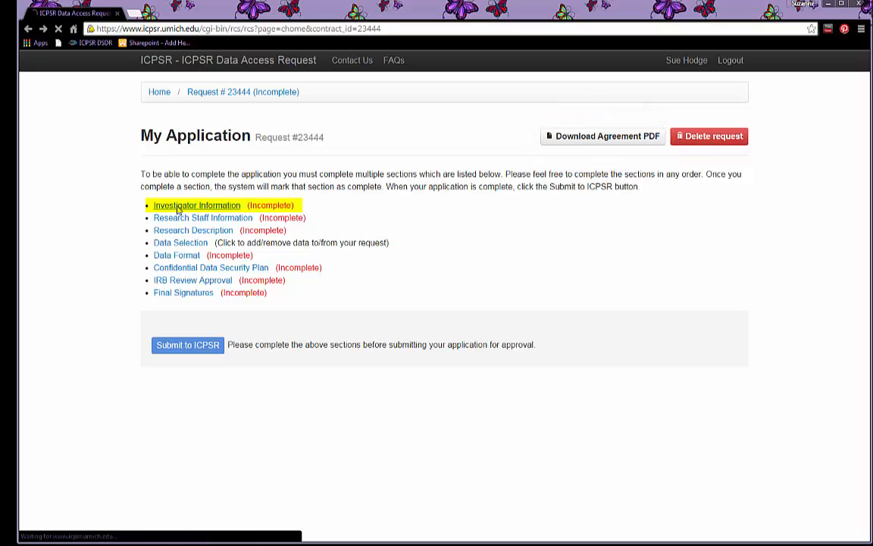
pyautogui.click(197, 204)
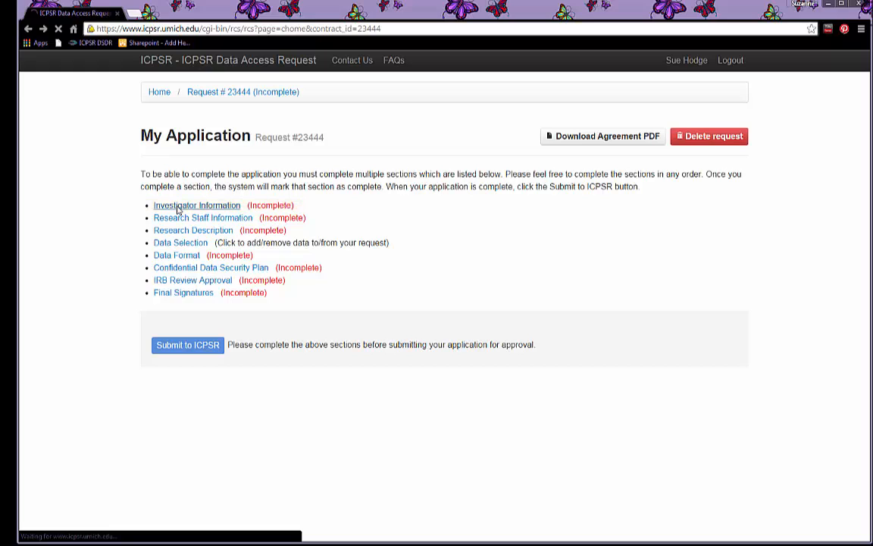
# Step: Enter project title 'Influence of Education on Health', email 'mary' and title 'Assistant Professor'
pyautogui.click(198, 205)
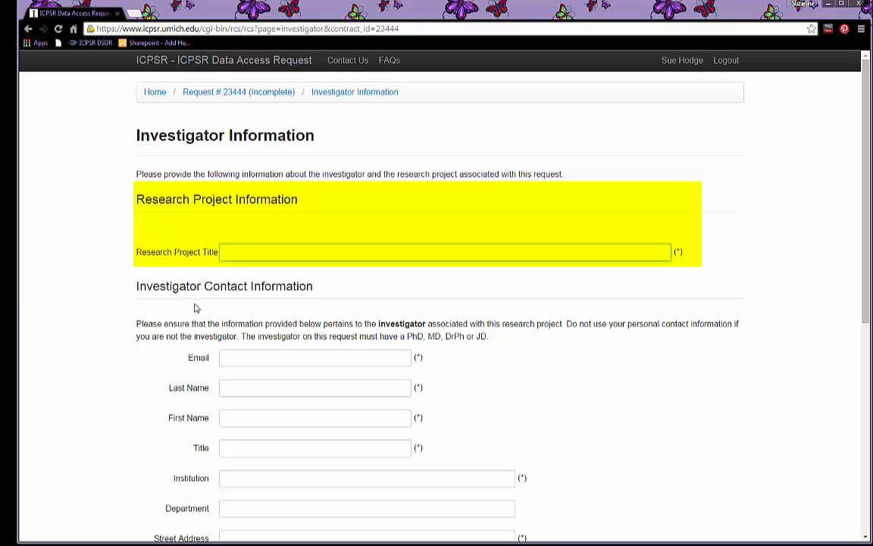
pyautogui.write('Influence of Educati')
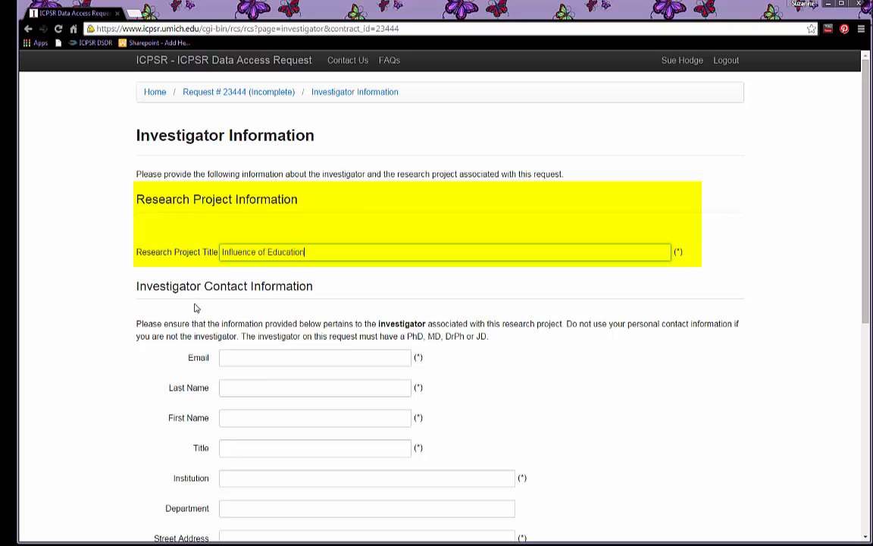
pyautogui.write('on Health')
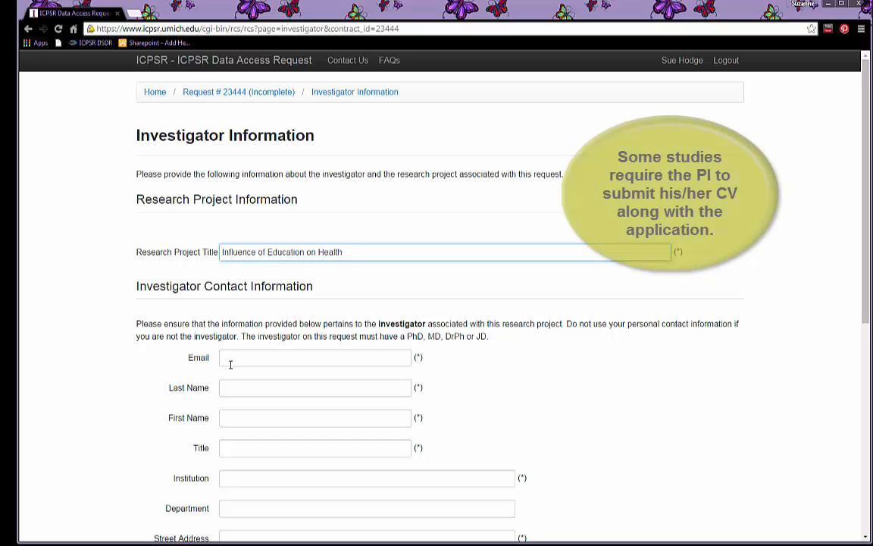
pyautogui.click(316, 358)
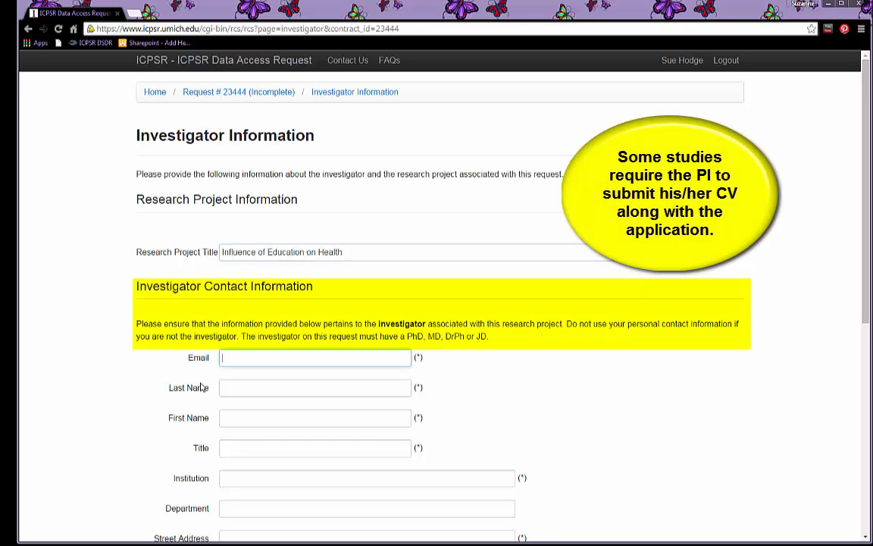
pyautogui.write('mary')
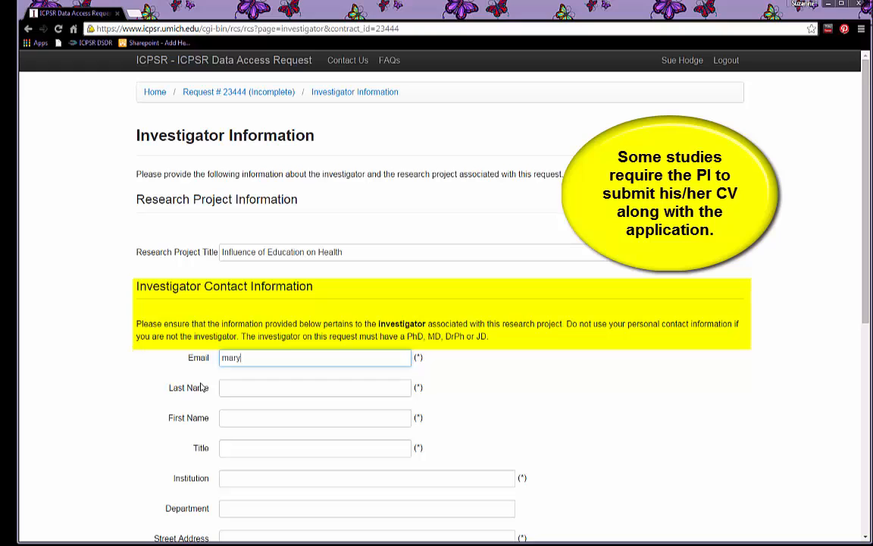
pyautogui.write('Assistant Professor')
pyautogui.write('123-123-1231')
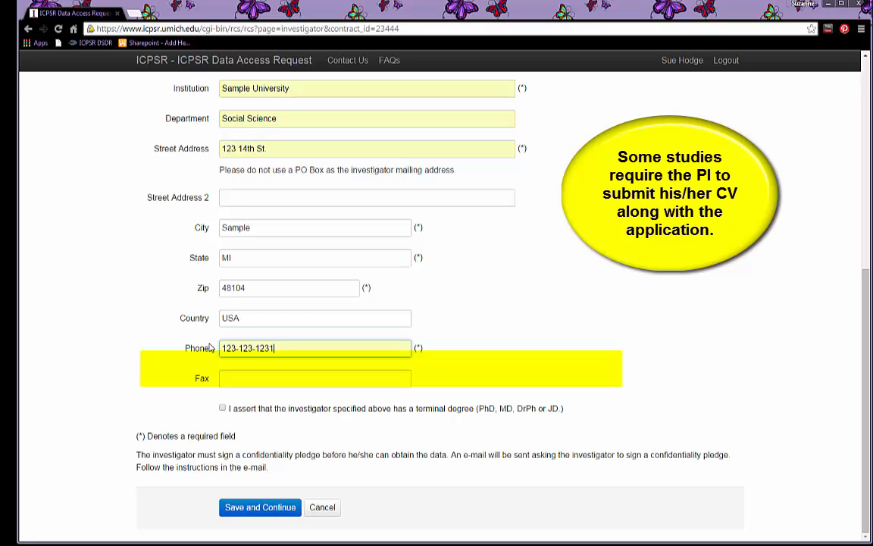
# Step: Assert that the investigator holds a terminal degree
pyautogui.scroll(-3)
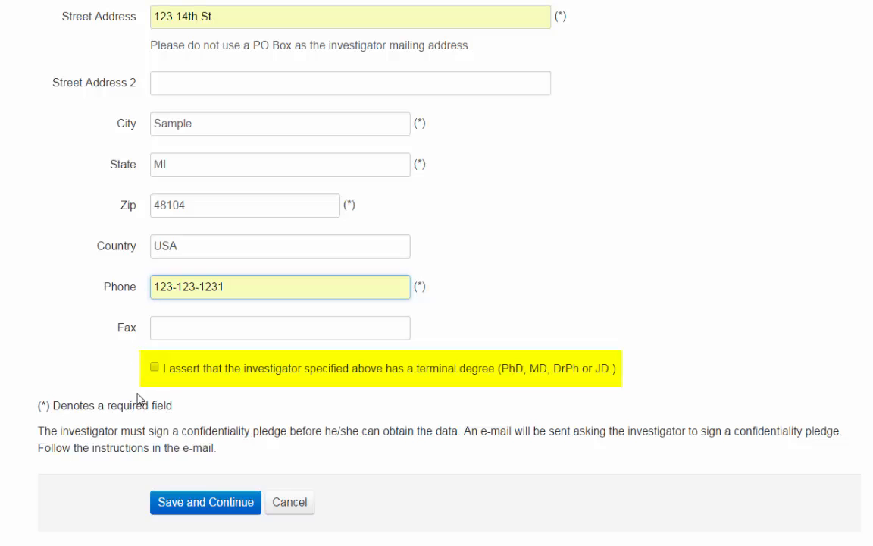
pyautogui.moveTo(319, 419)
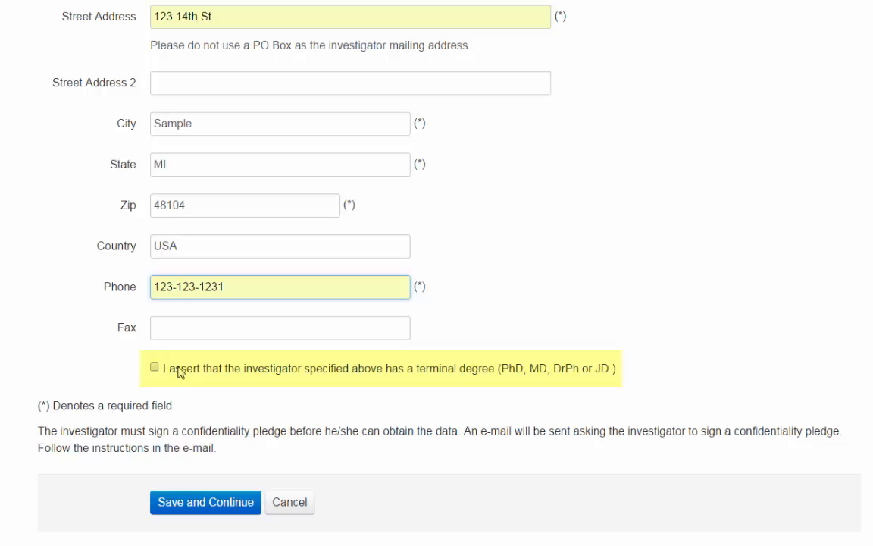
pyautogui.click(155, 367)
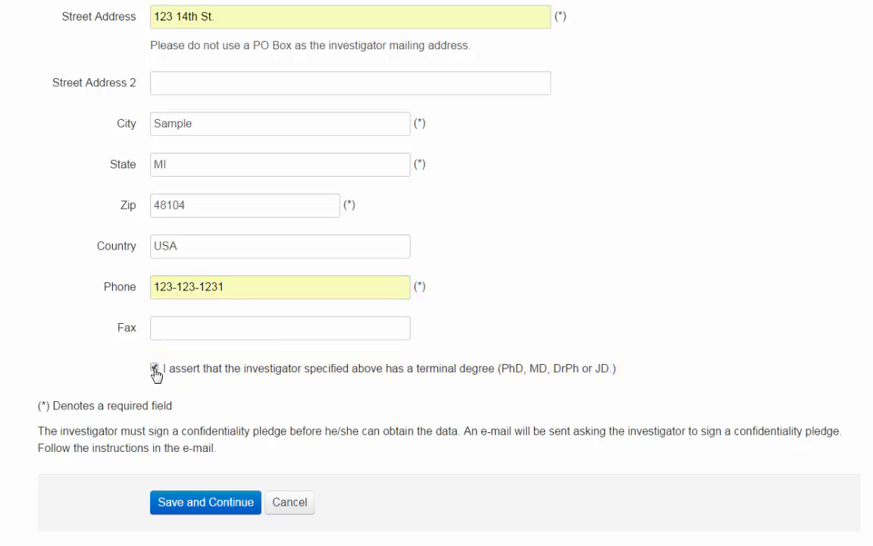
pyautogui.click(154, 368)
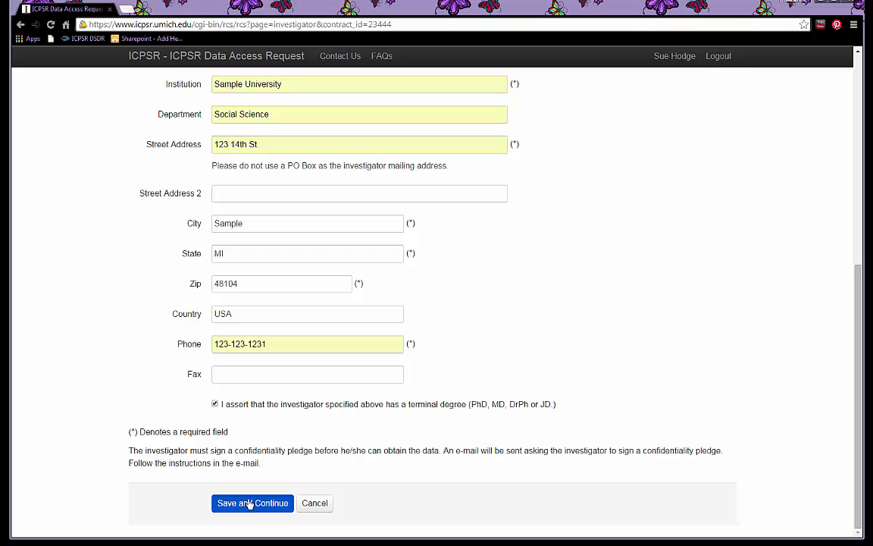
# Step: Save Investigator Information as complete and go to Research Staff Information
pyautogui.click(252, 504)
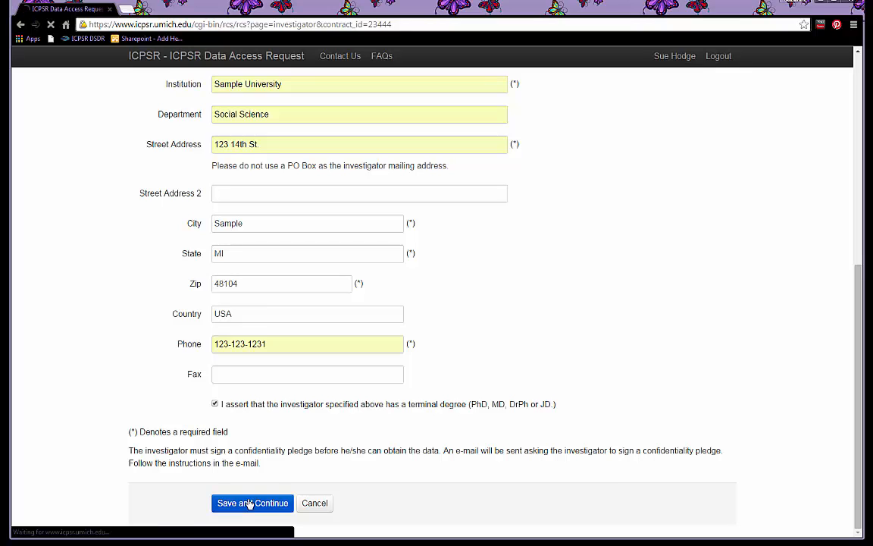
pyautogui.click(251, 503)
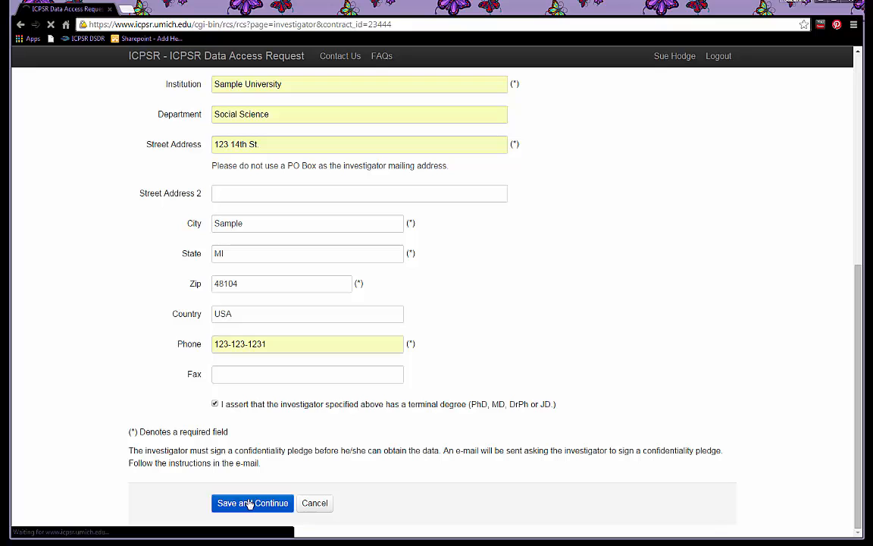
pyautogui.click(252, 504)
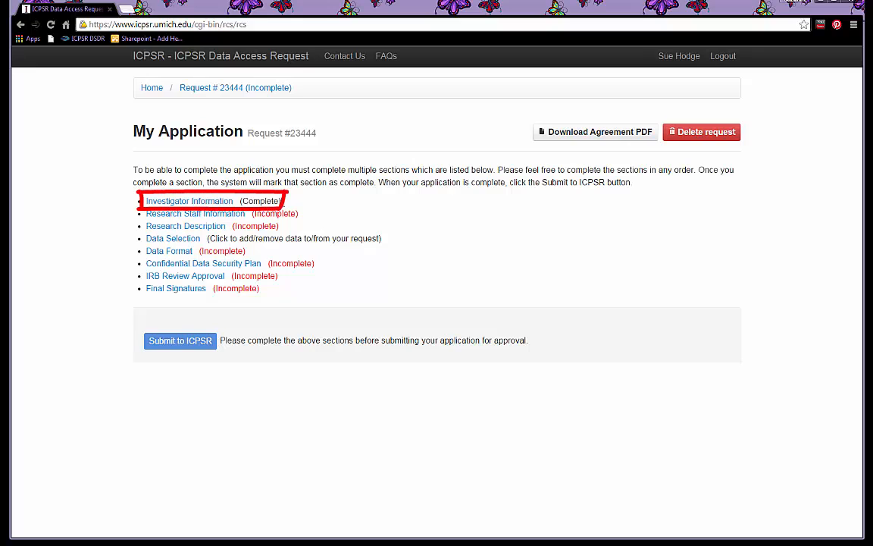
pyautogui.moveTo(195, 212)
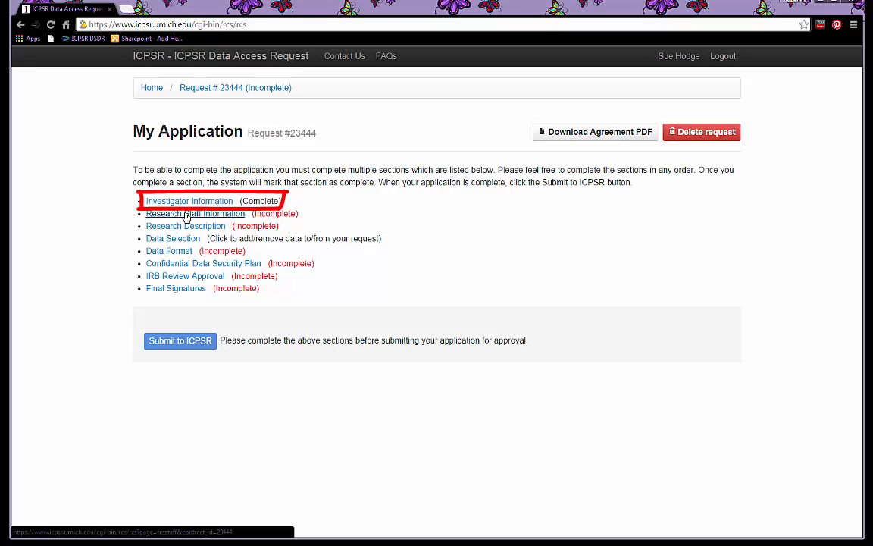
pyautogui.click(194, 213)
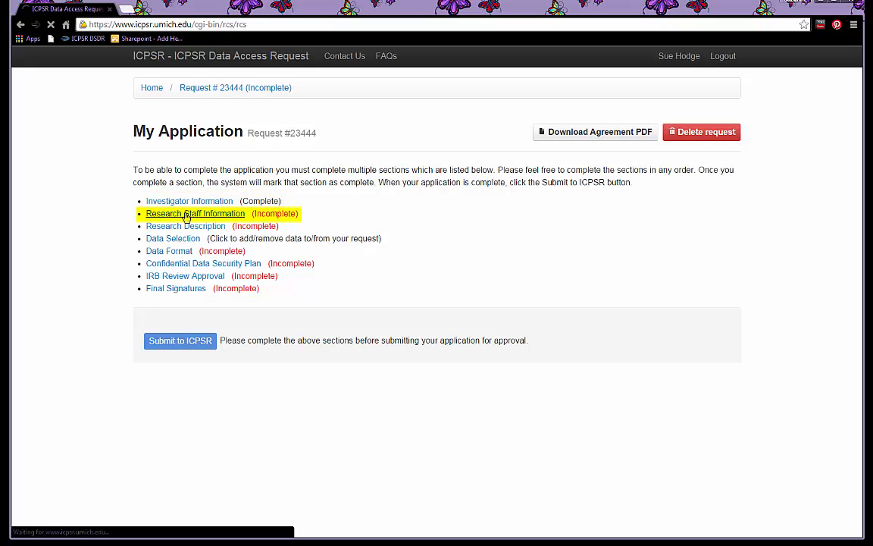
pyautogui.click(194, 212)
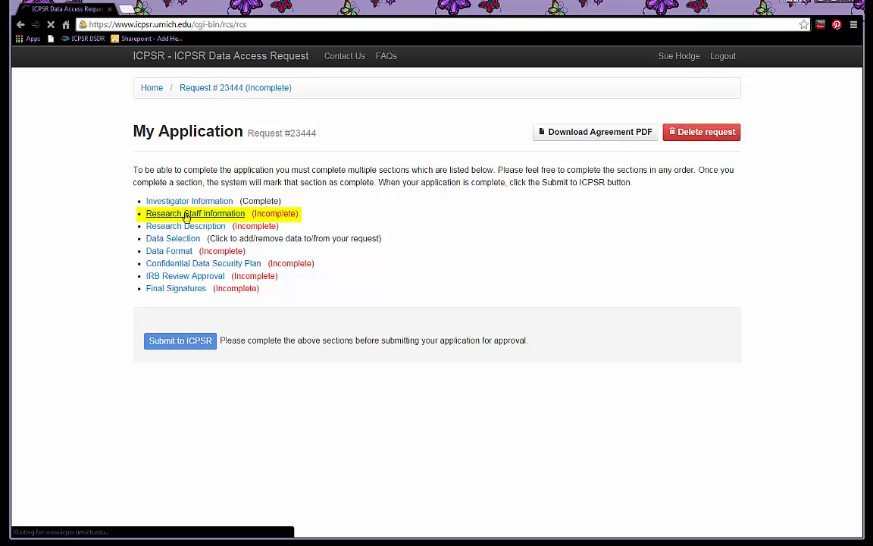
# Step: Start adding a new research staff member from the empty staff list
pyautogui.click(194, 212)
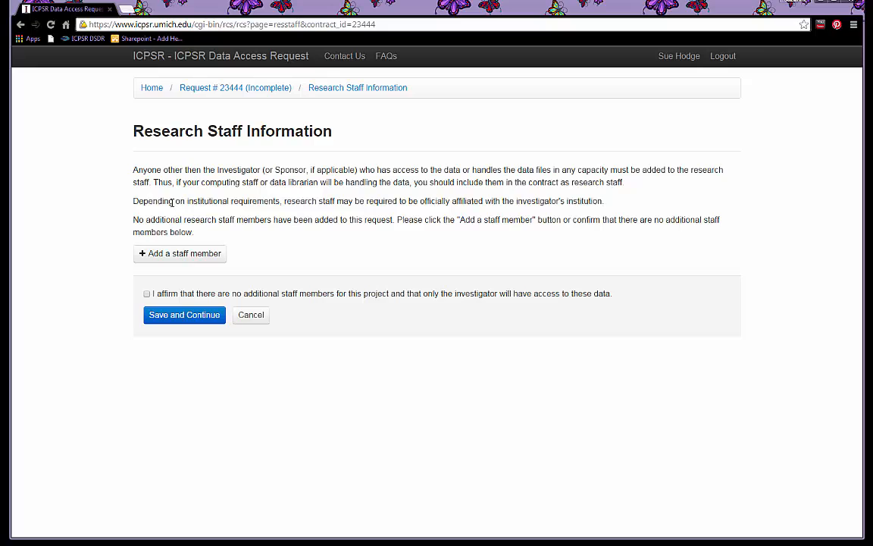
pyautogui.moveTo(161, 209)
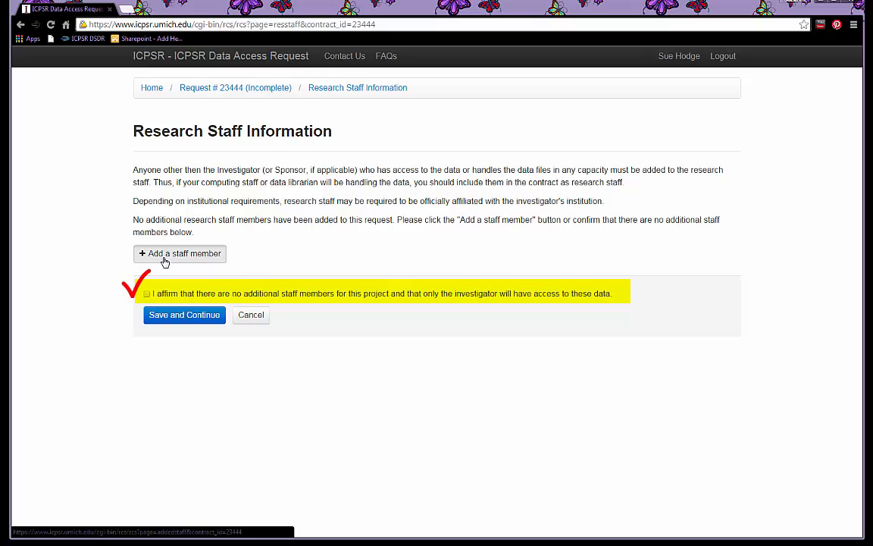
pyautogui.click(179, 253)
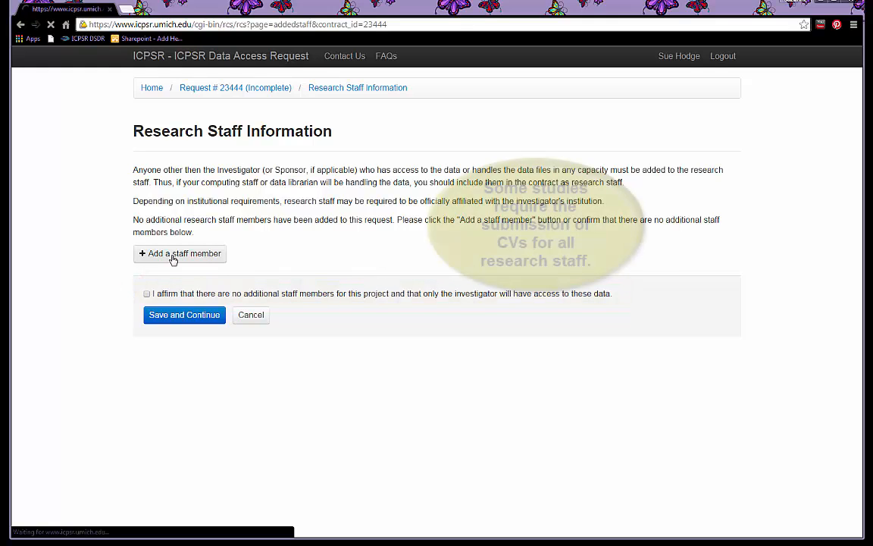
# Step: Save staff member John Smith with email, computer details and Sample University affiliation
pyautogui.click(179, 253)
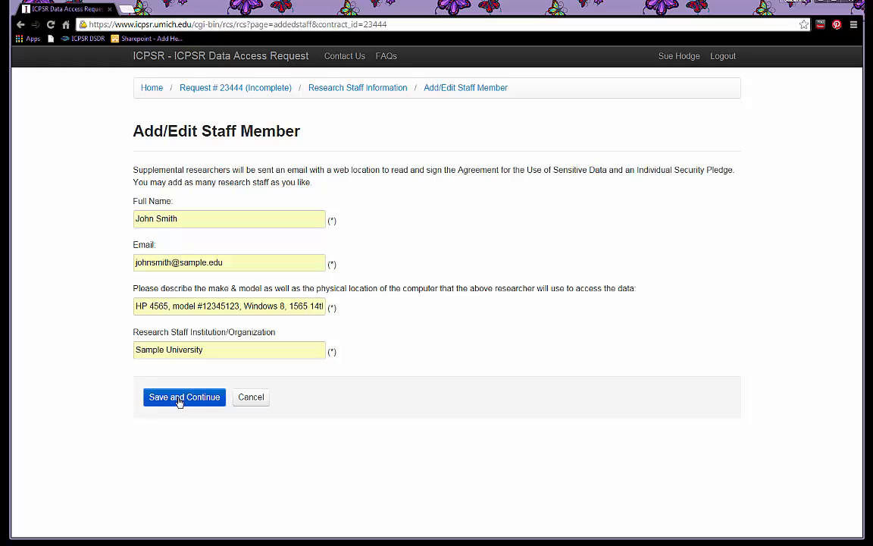
pyautogui.click(185, 398)
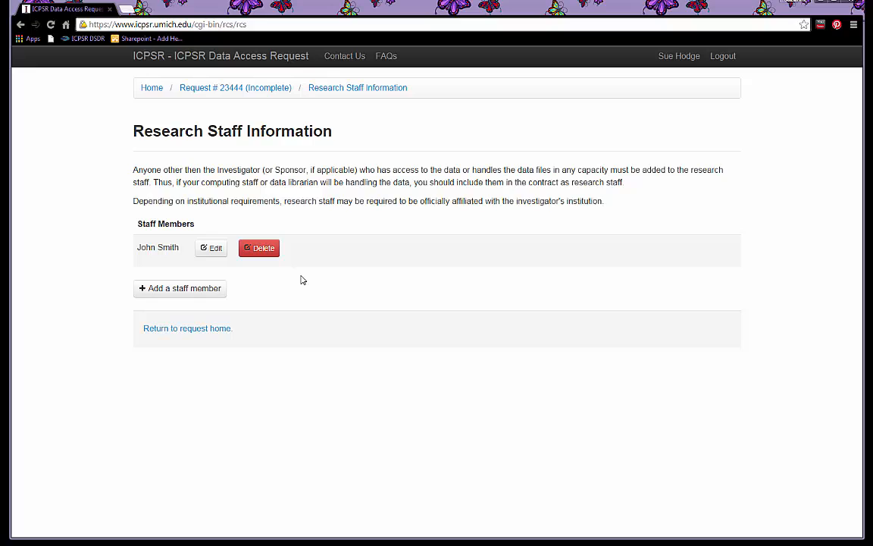
pyautogui.moveTo(250, 324)
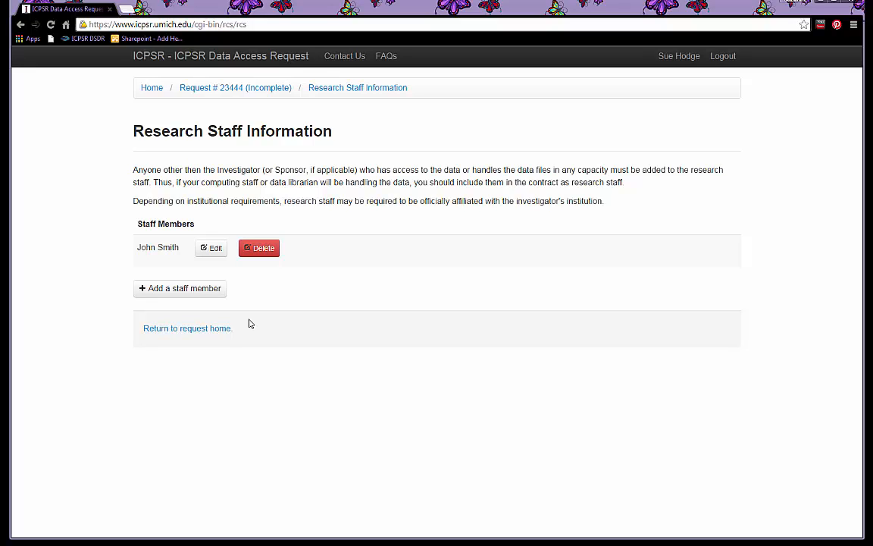
pyautogui.moveTo(236, 327)
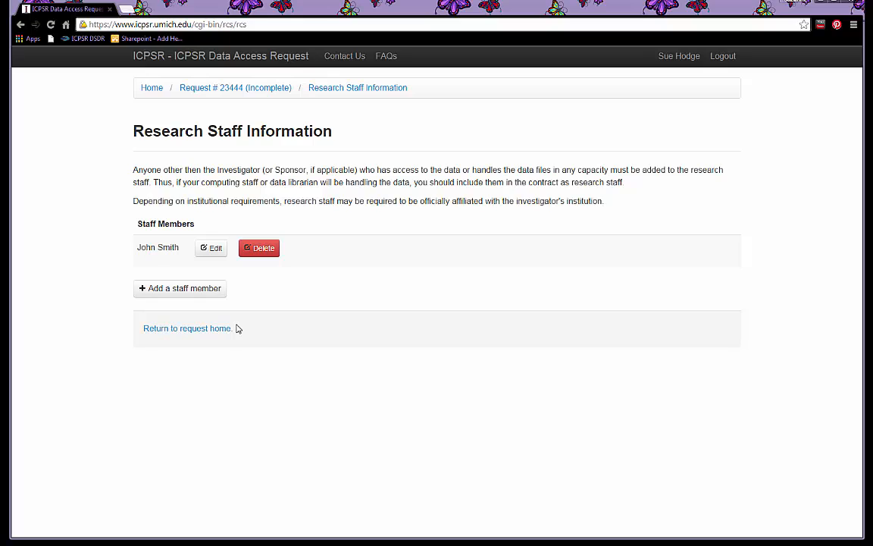
pyautogui.moveTo(309, 250)
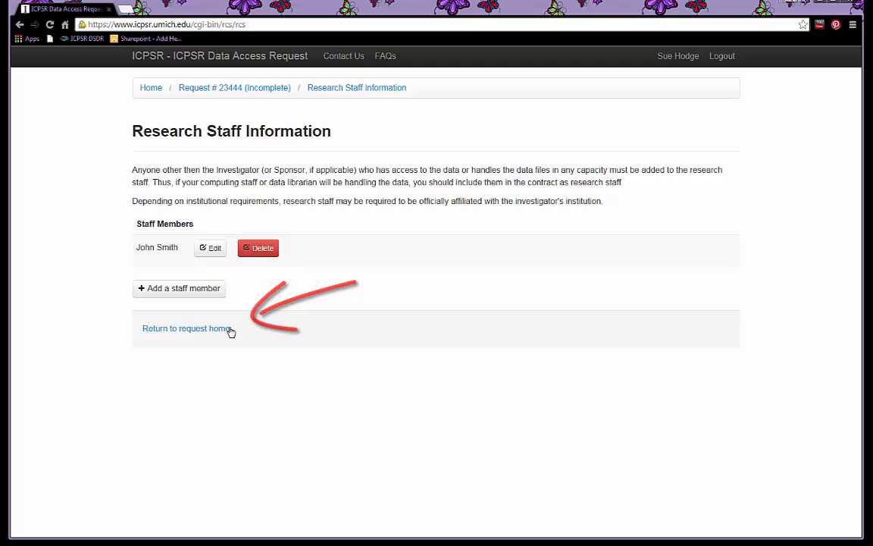
# Step: Return to the request overview with Research Staff Information now complete
pyautogui.click(185, 328)
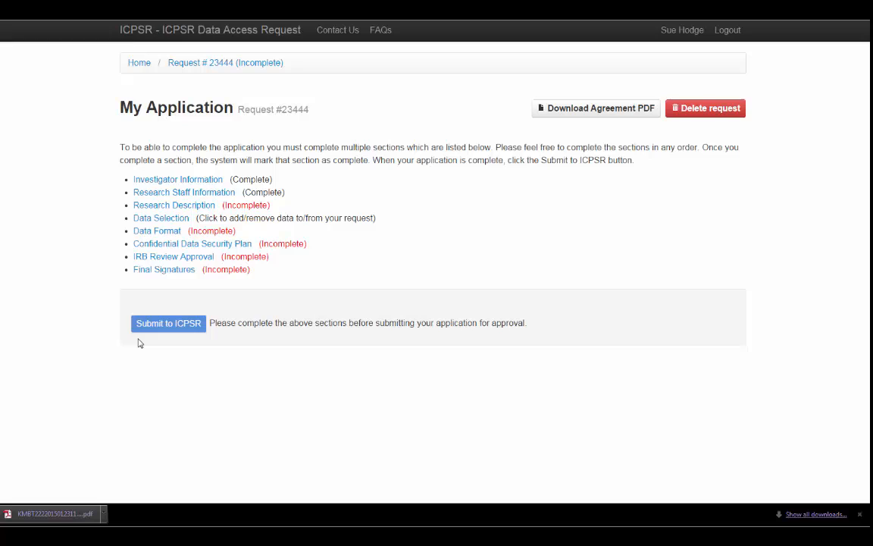
pyautogui.moveTo(166, 279)
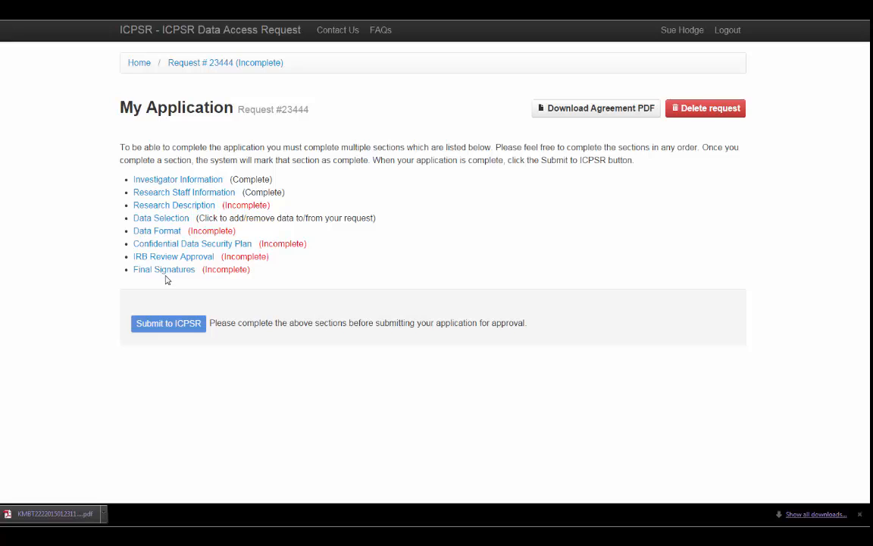
pyautogui.moveTo(164, 269)
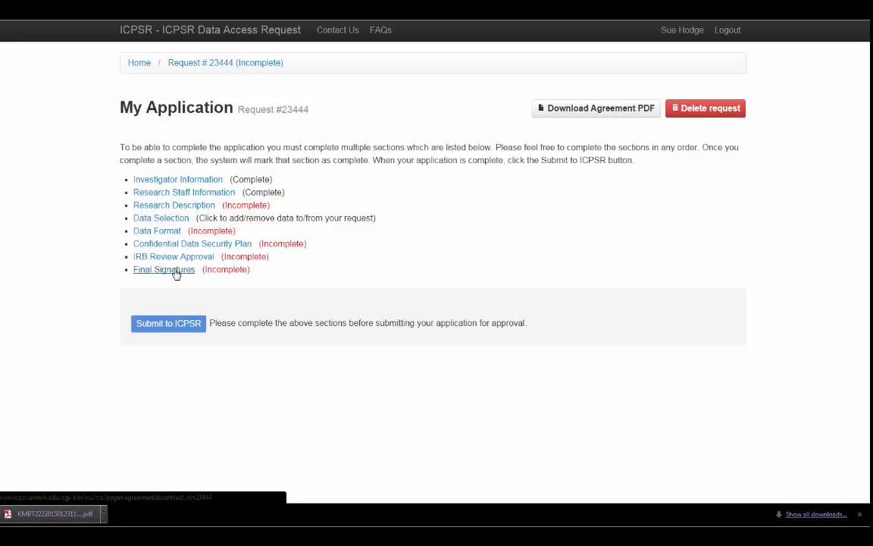
# Step: Go to the Final Signatures section of request #23444
pyautogui.click(163, 270)
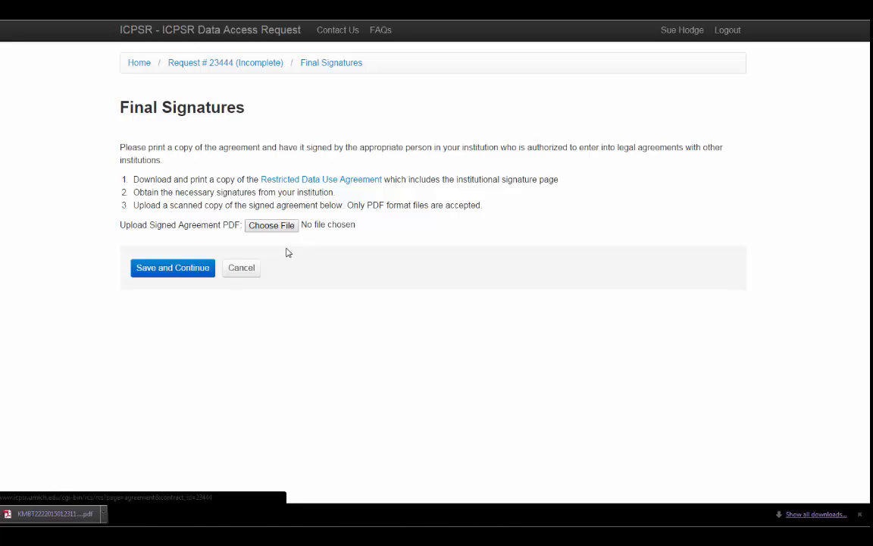
pyautogui.moveTo(281, 255)
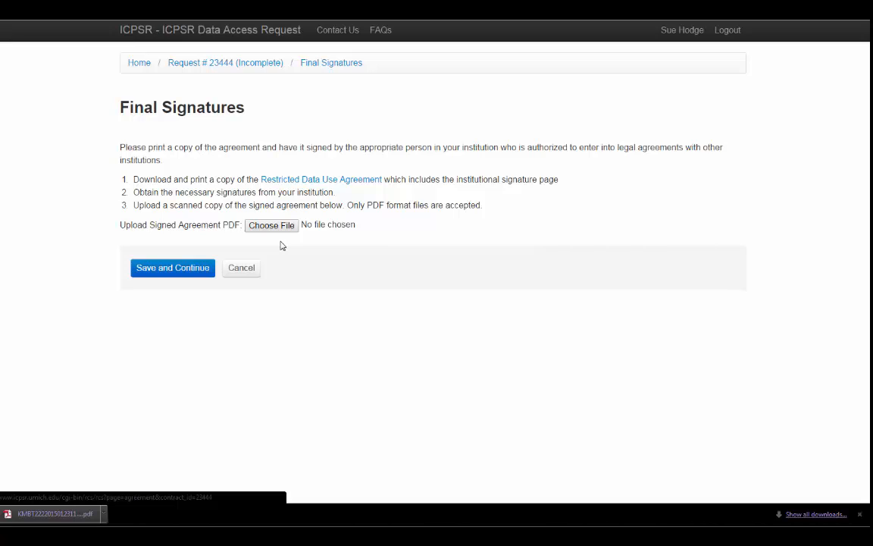
pyautogui.moveTo(306, 224)
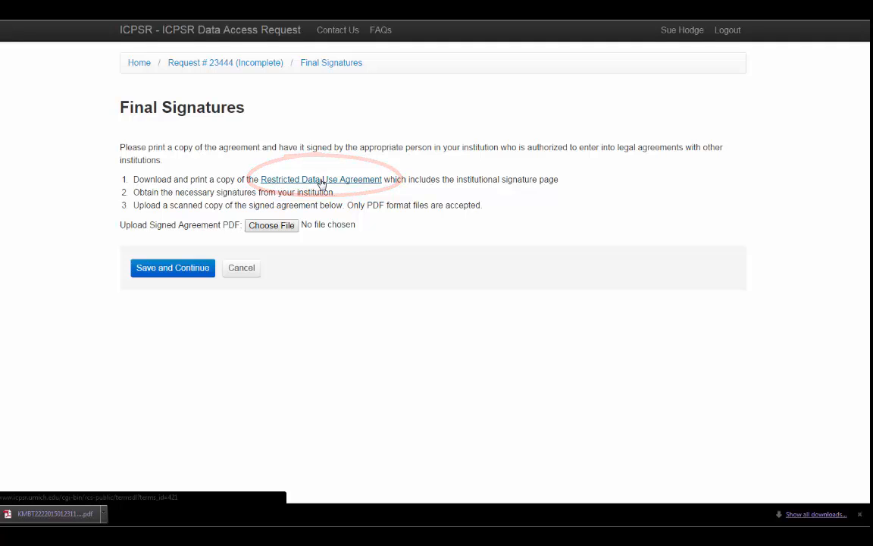
# Step: Download the Restricted Data Use Agreement and start choosing the signed PDF to upload
pyautogui.click(322, 179)
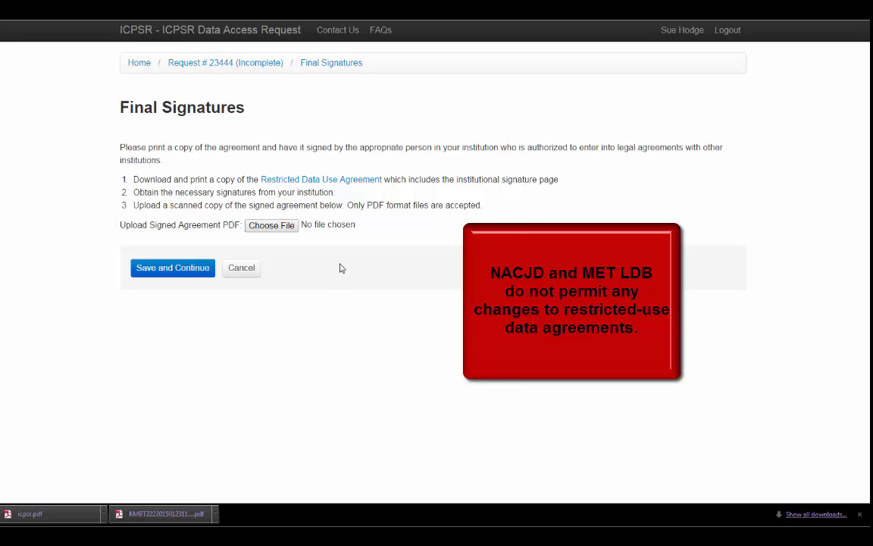
pyautogui.moveTo(335, 269)
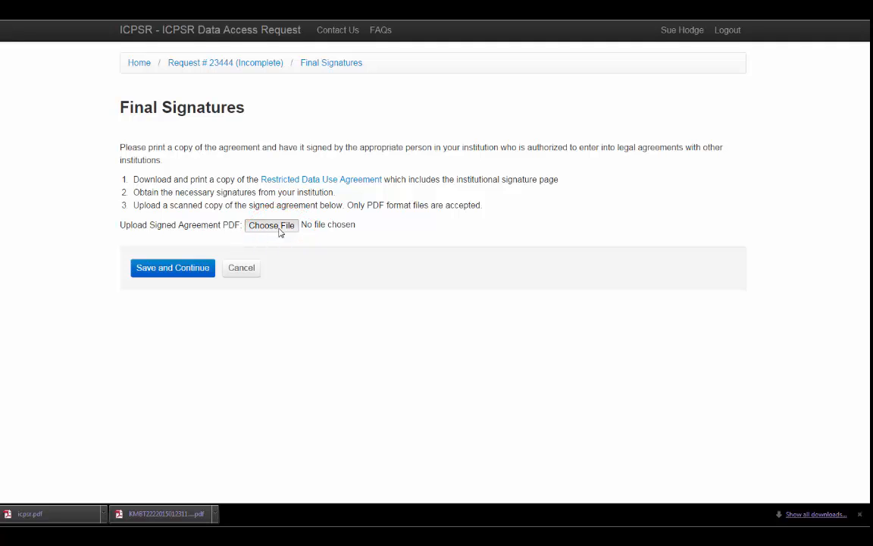
pyautogui.click(272, 225)
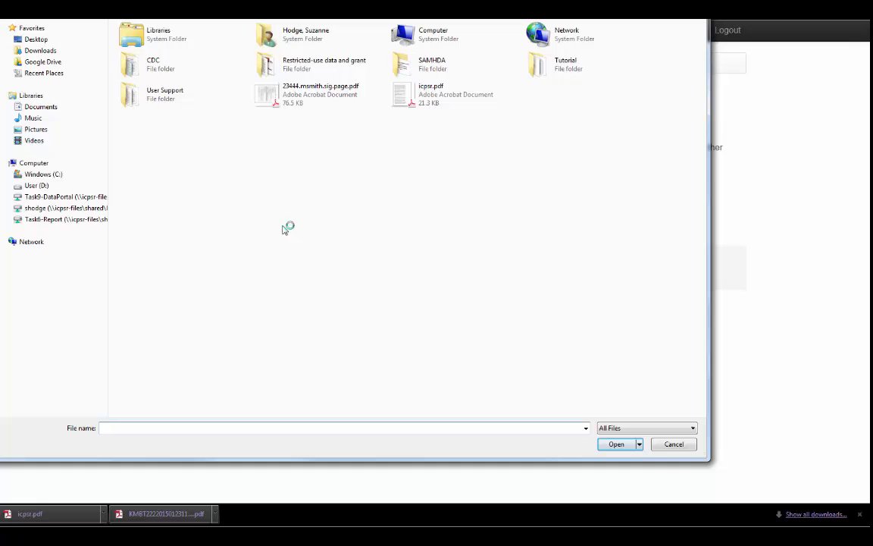
pyautogui.moveTo(318, 94)
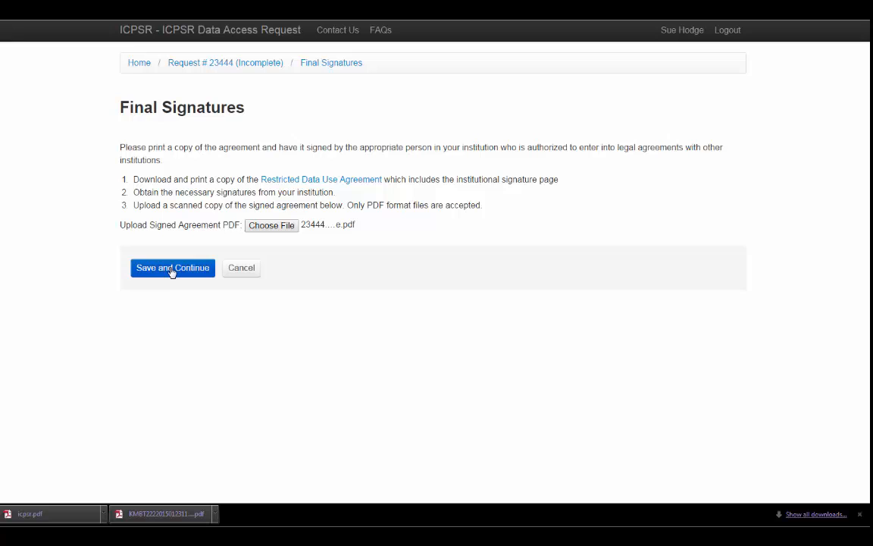
# Step: Upload the signed agreement PDF and save, marking Final Signatures complete
pyautogui.click(173, 267)
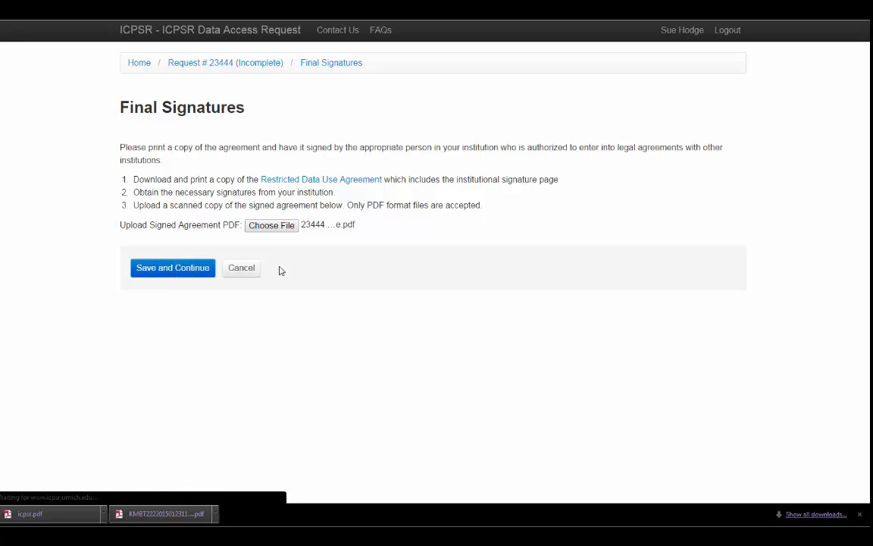
pyautogui.click(173, 267)
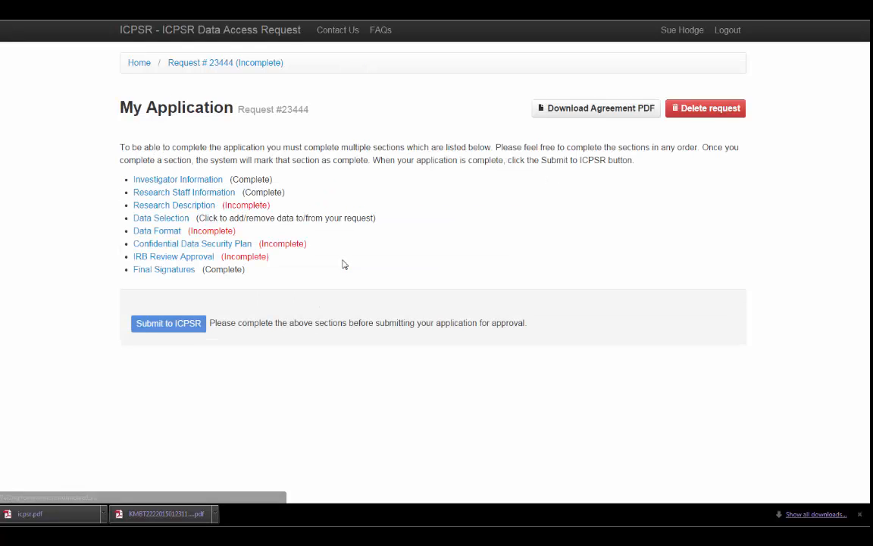